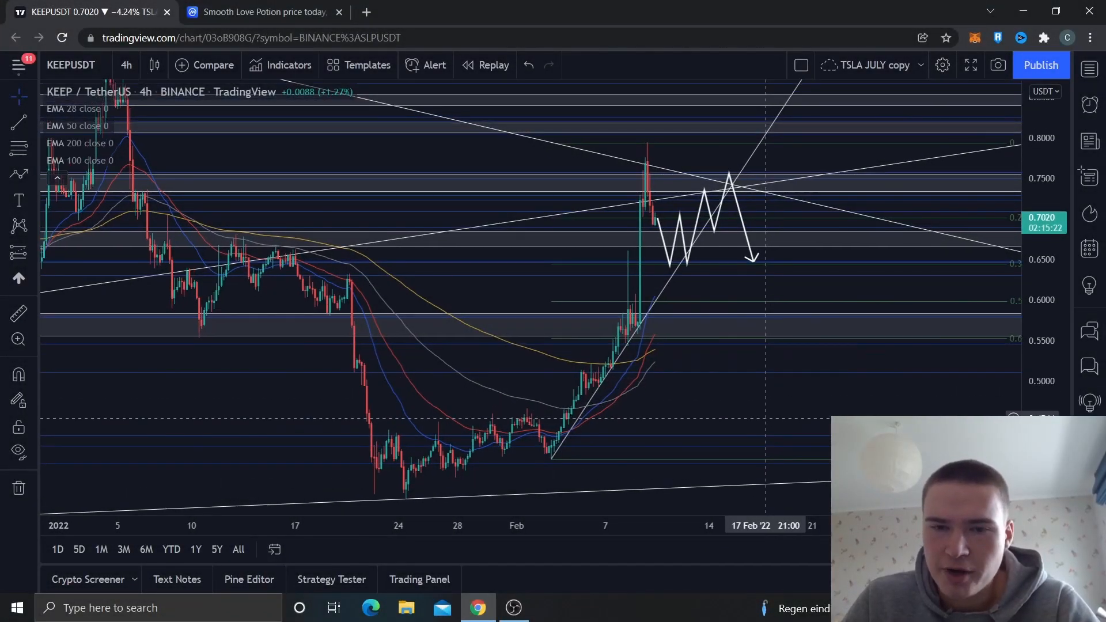
- Search CoinMarketCap for 'keep' and bring up the Keep Network coin page
click(262, 11)
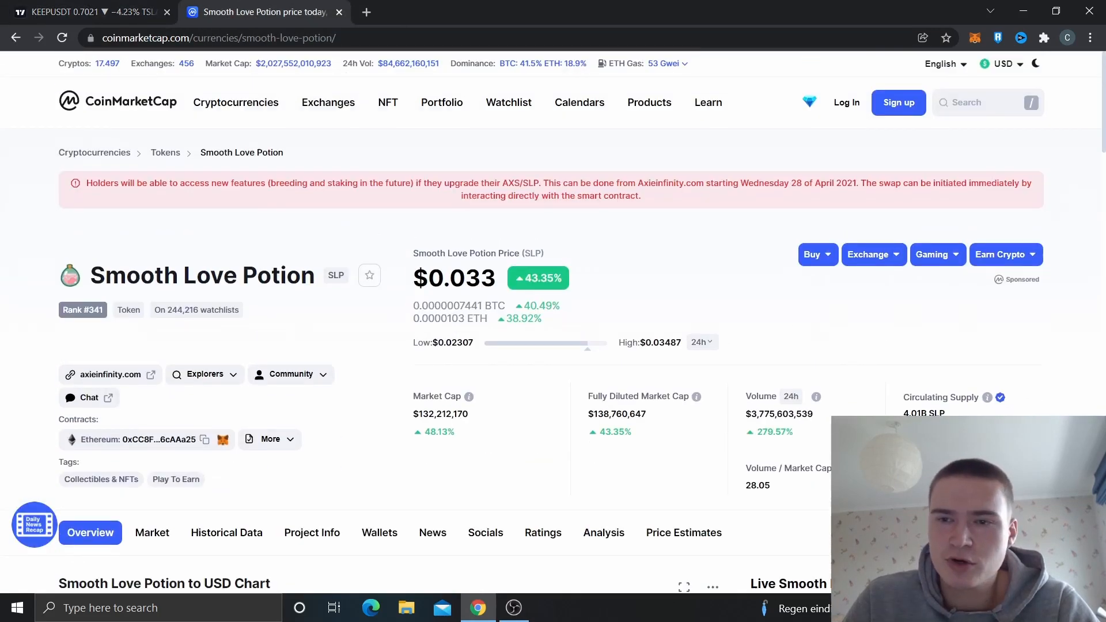
click(988, 102)
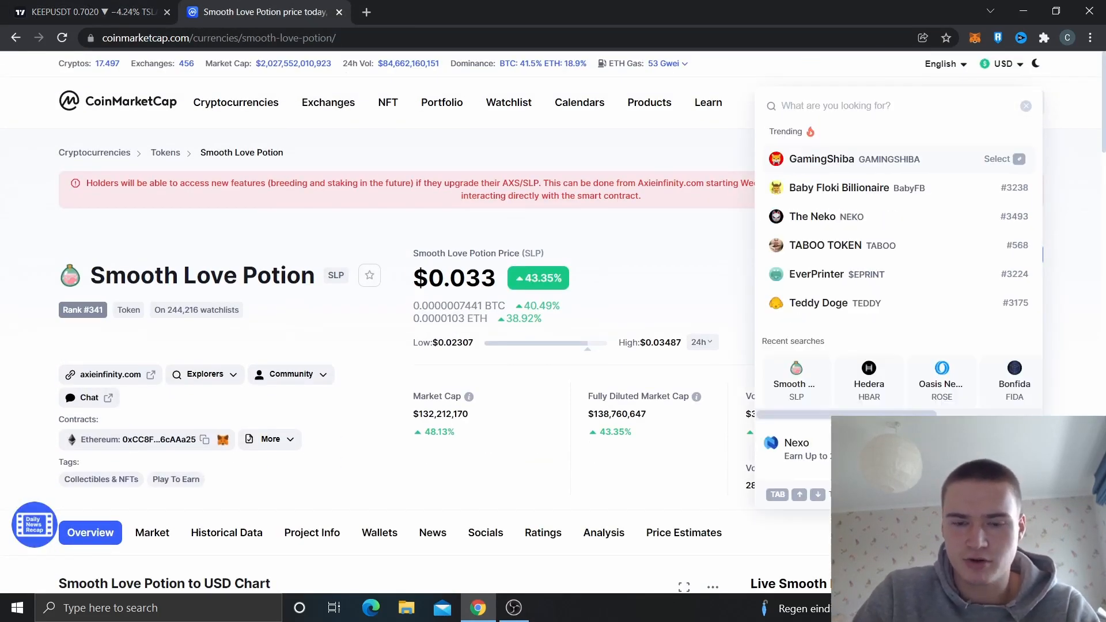
text(keep)
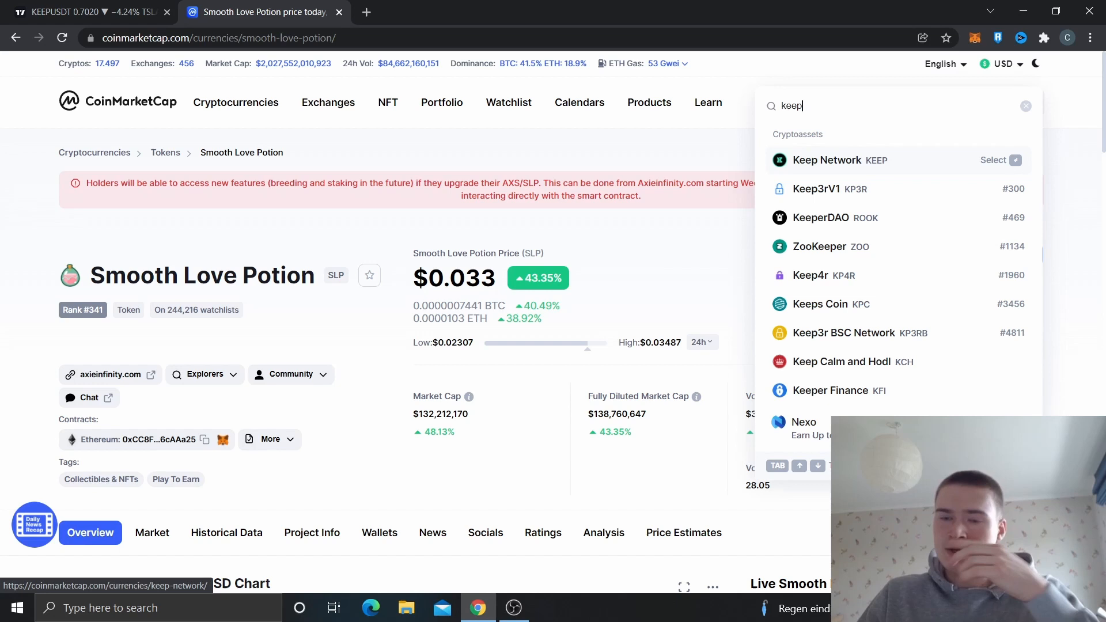
click(826, 159)
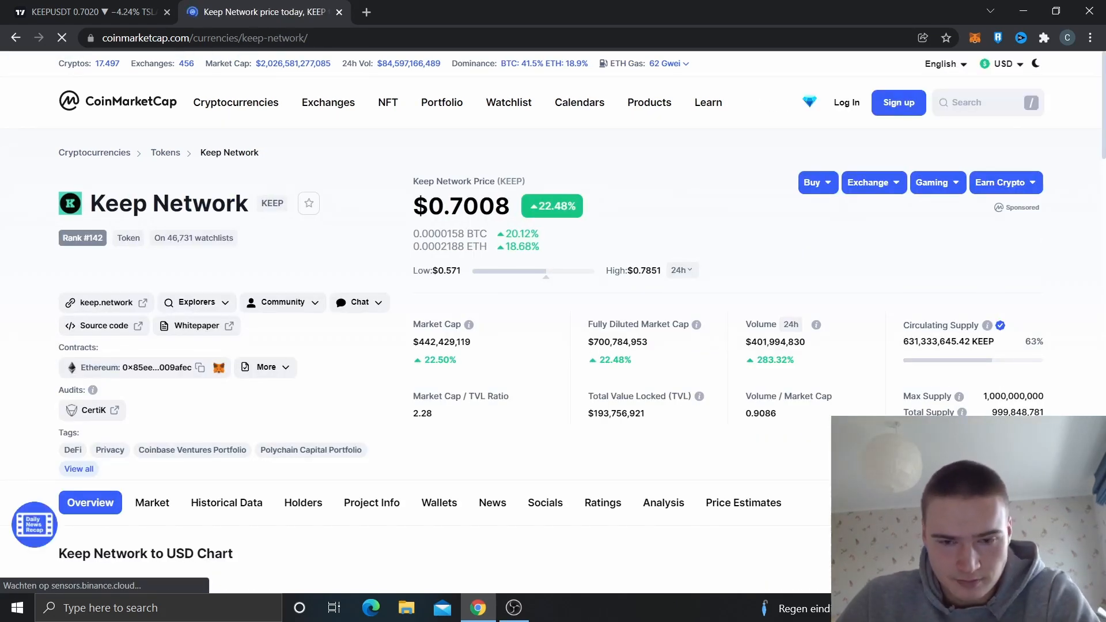
- Scroll through the Keep Network page to review price, market cap and supply figures
scroll(down, 3)
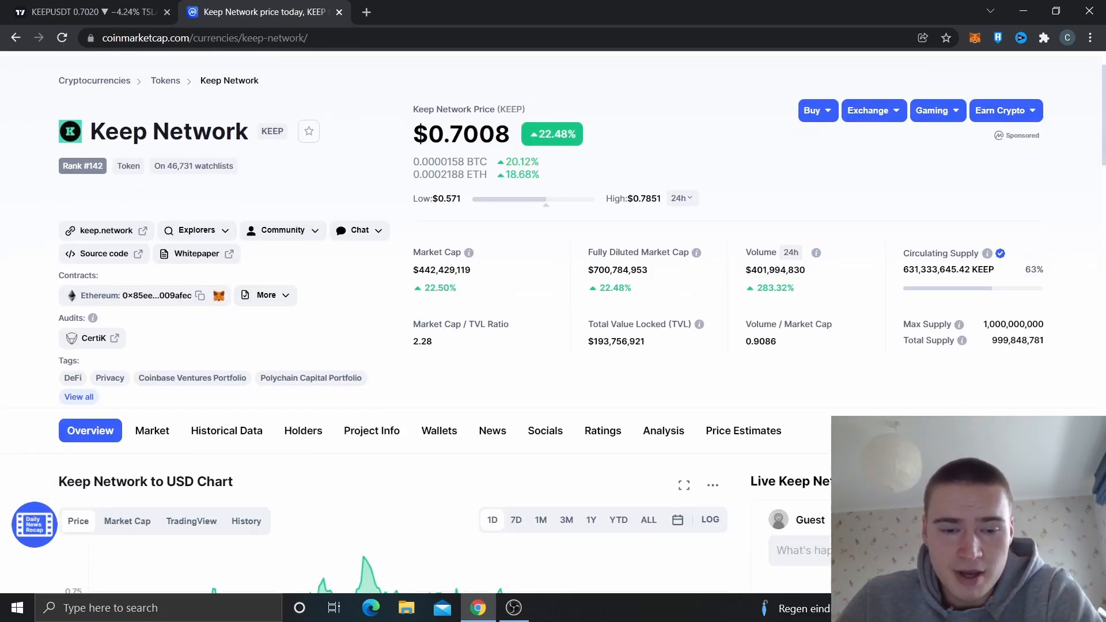
scroll(down, 3)
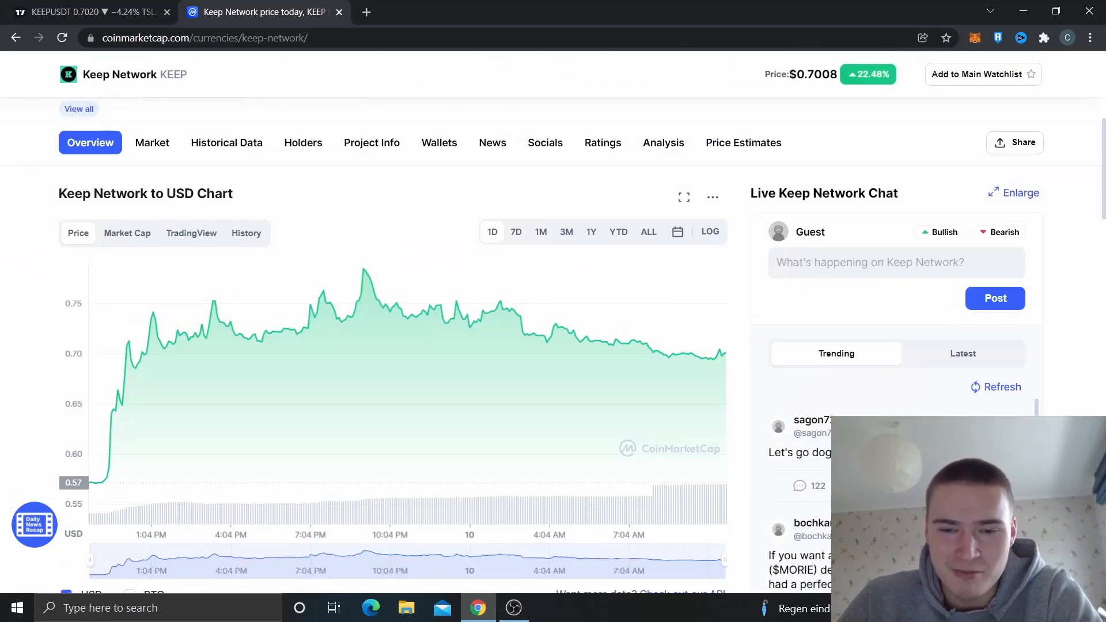
scroll(up, 3)
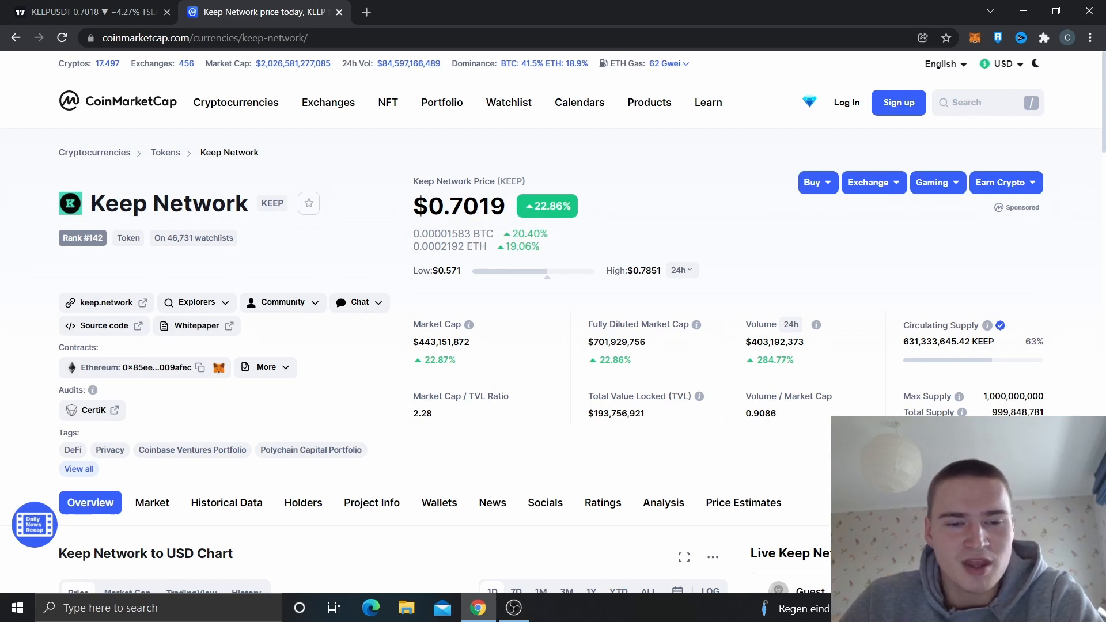
scroll(down, 3)
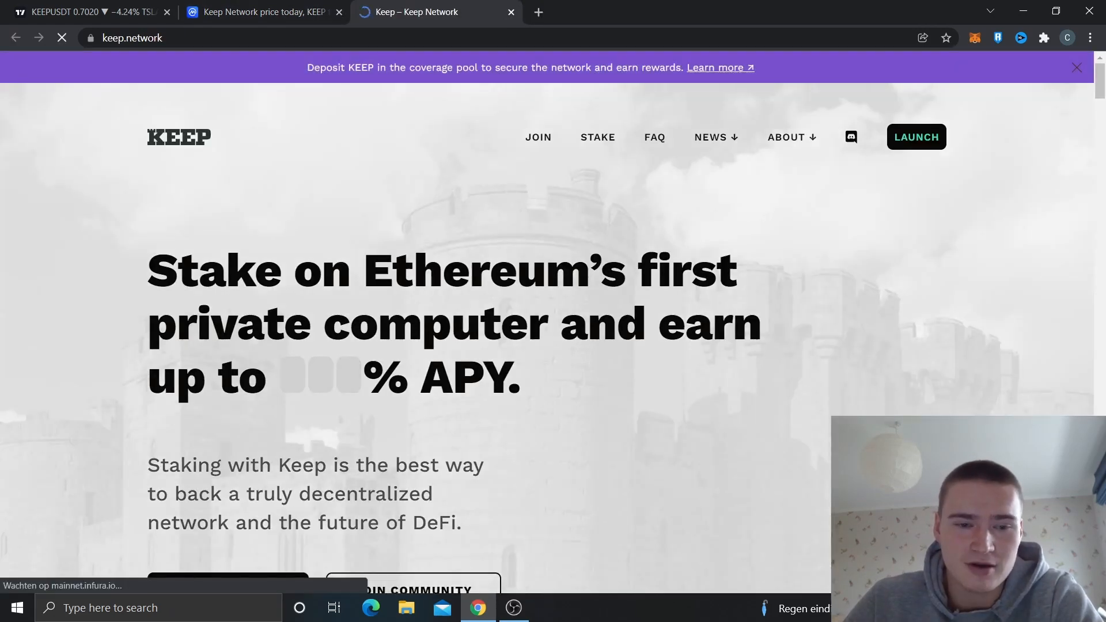
scroll(down, 3)
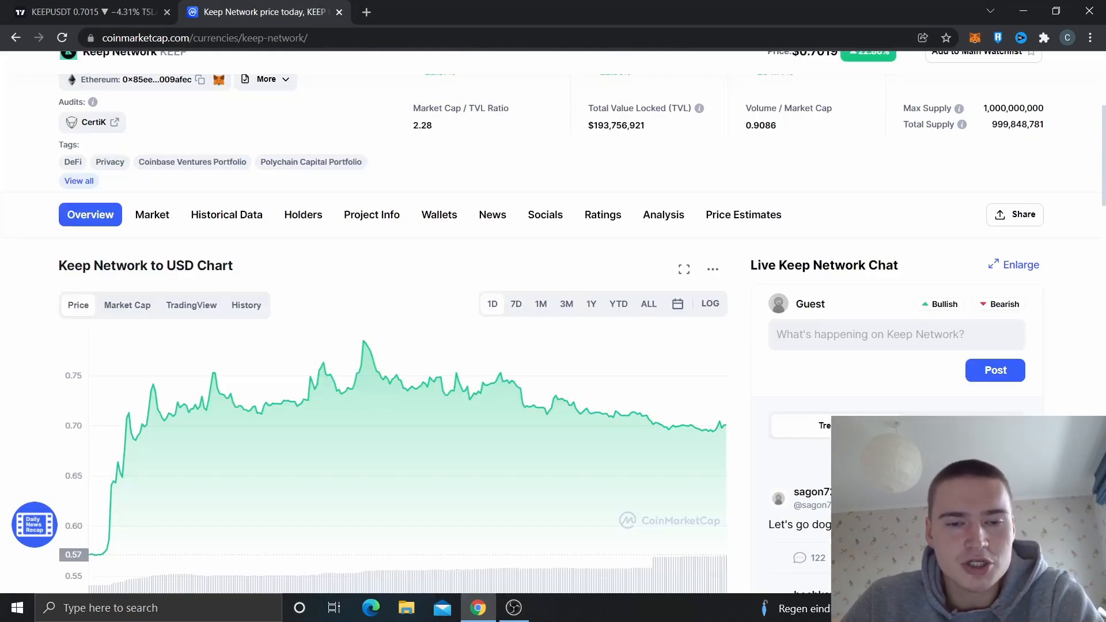
scroll(up, 3)
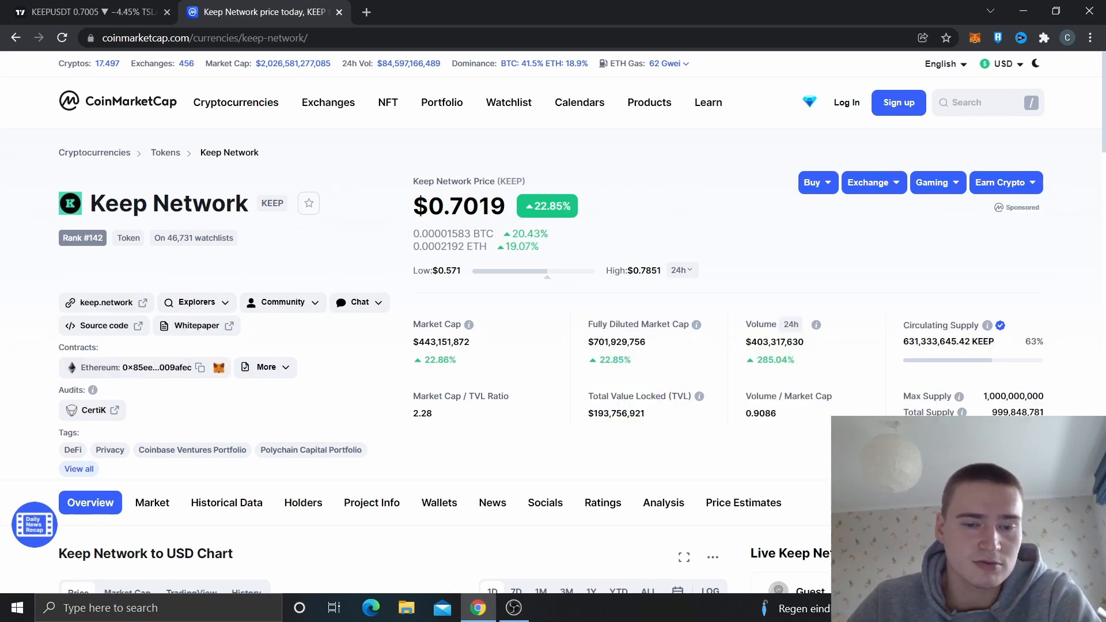
scroll(down, 3)
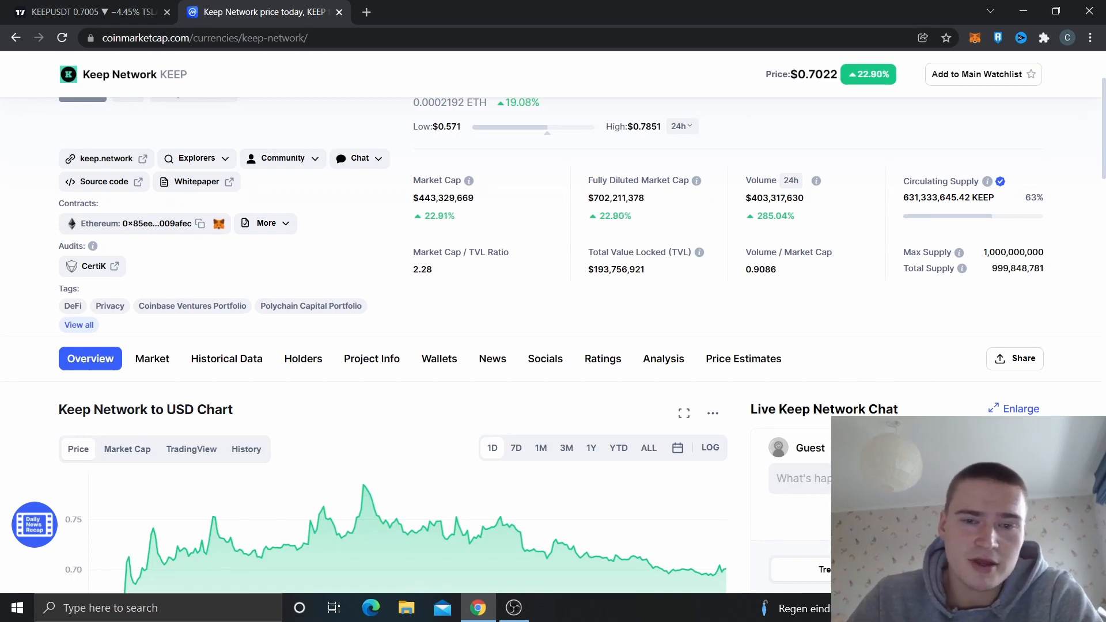
scroll(up, 3)
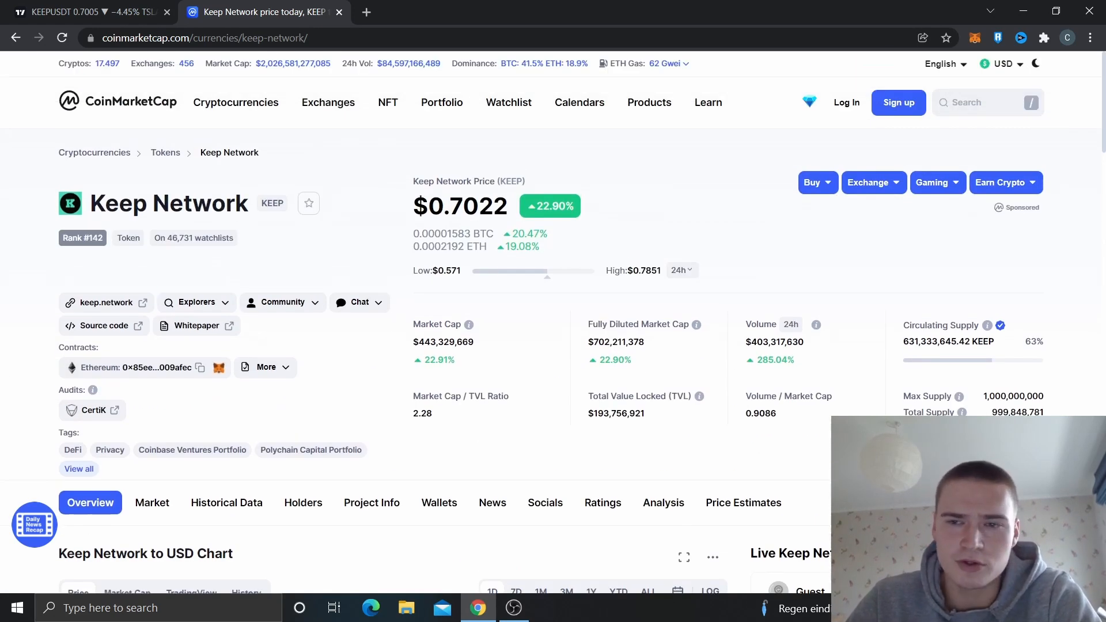
- Search 'nu', review the NuCypher coin page, then return to the KEEP/USDT chart
text(nu)
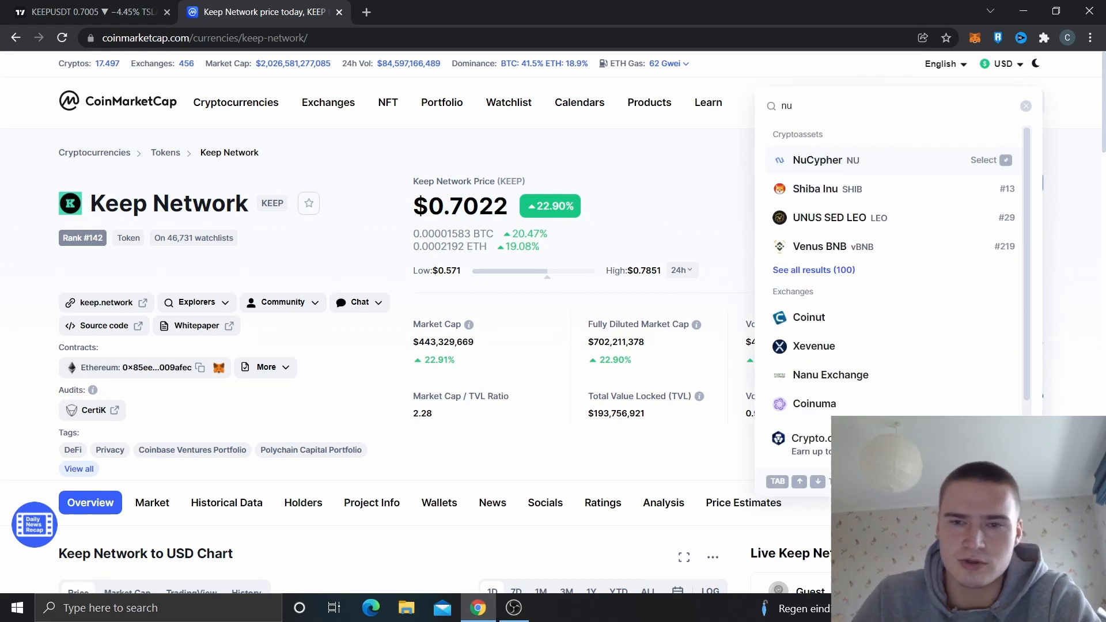
click(818, 160)
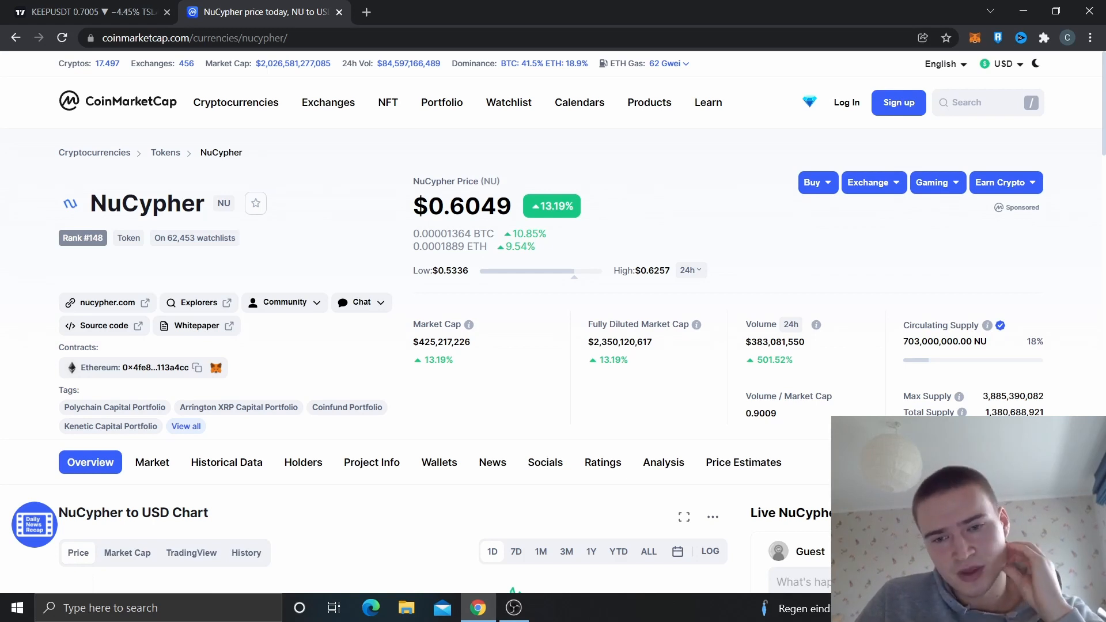
scroll(down, 3)
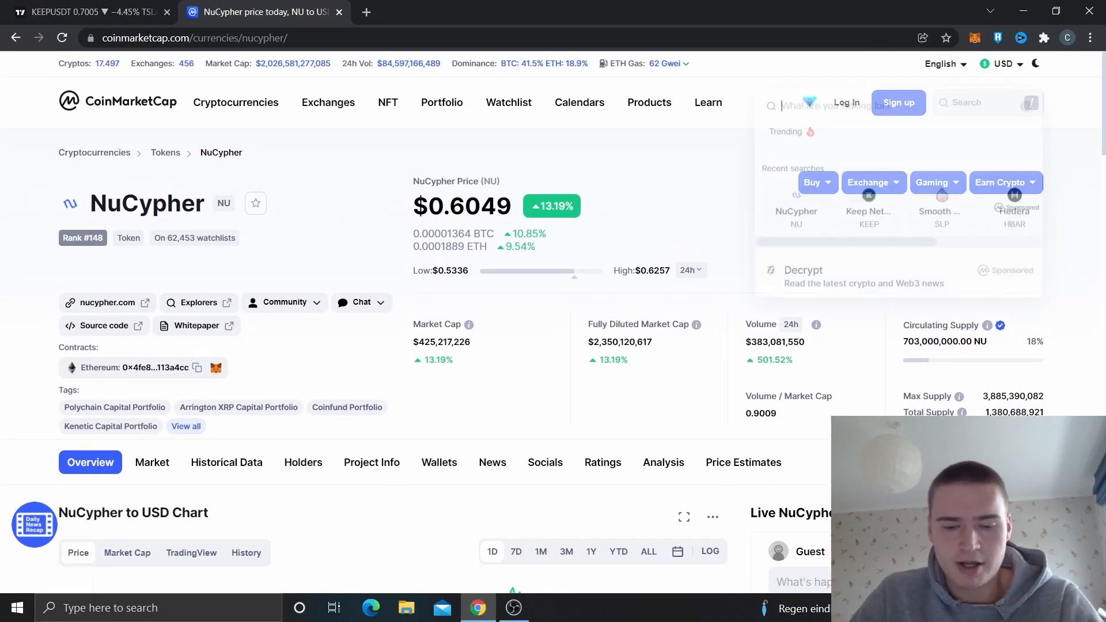
click(869, 211)
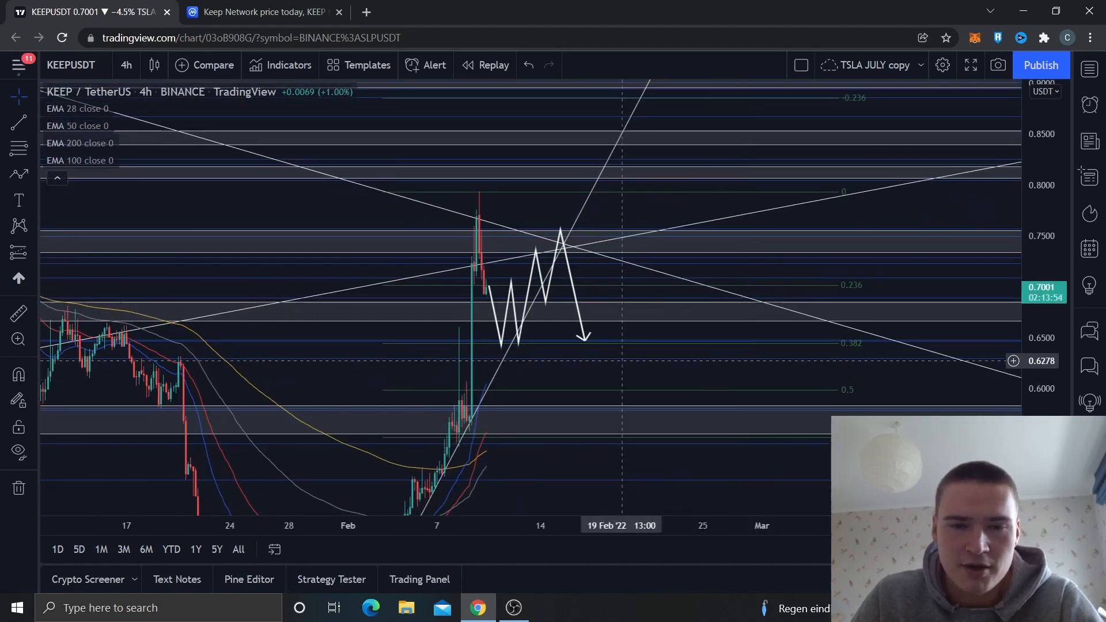
scroll(down, 3)
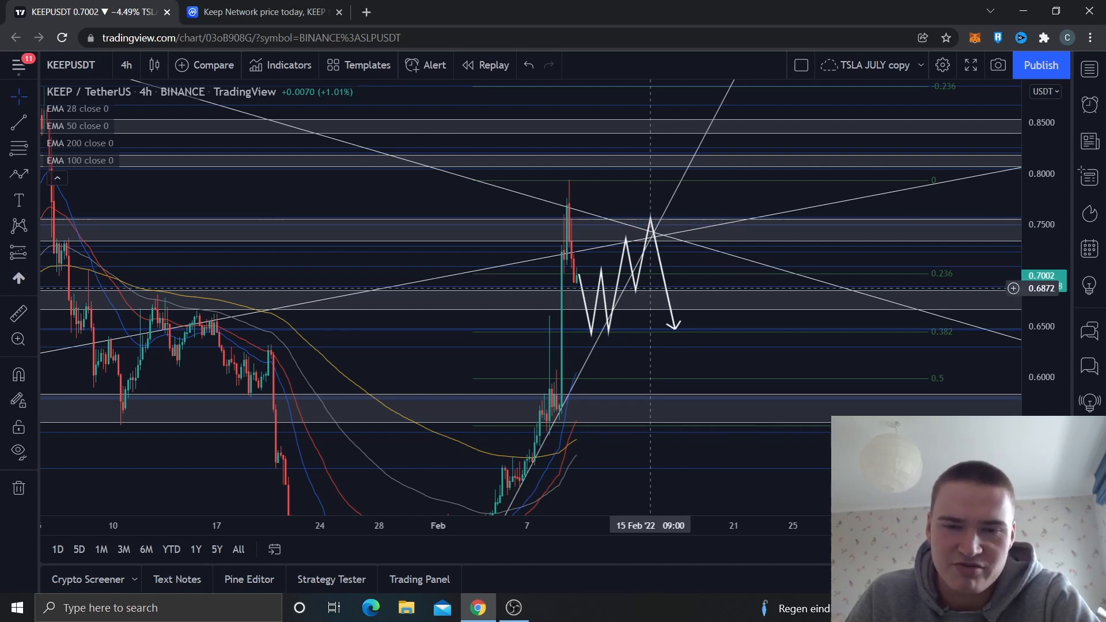
mouse_move(633, 324)
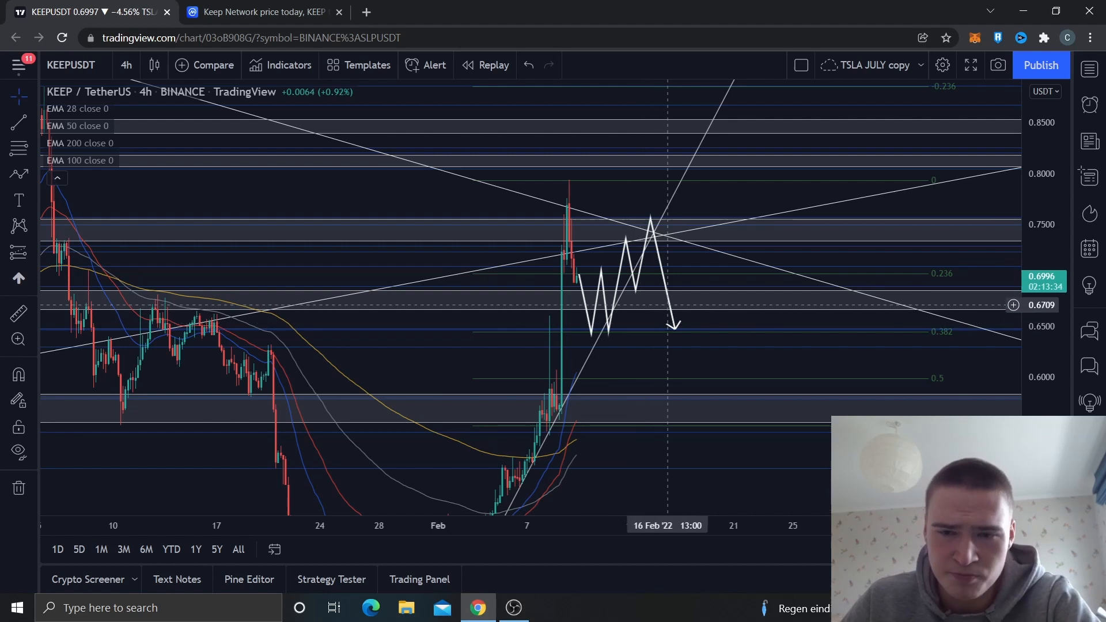
mouse_move(693, 270)
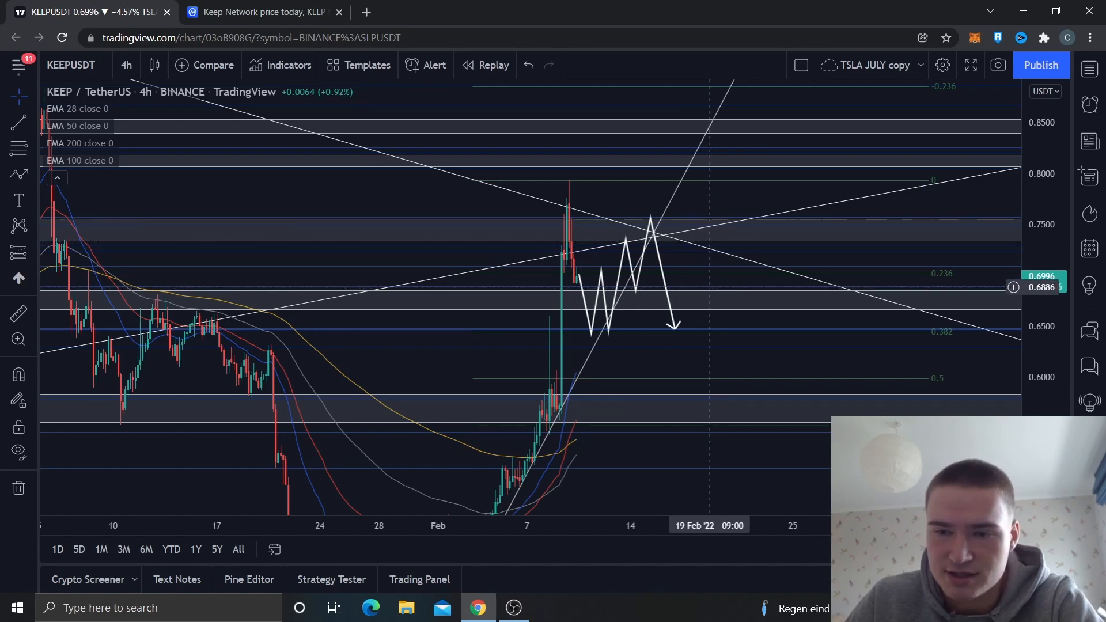
mouse_move(957, 269)
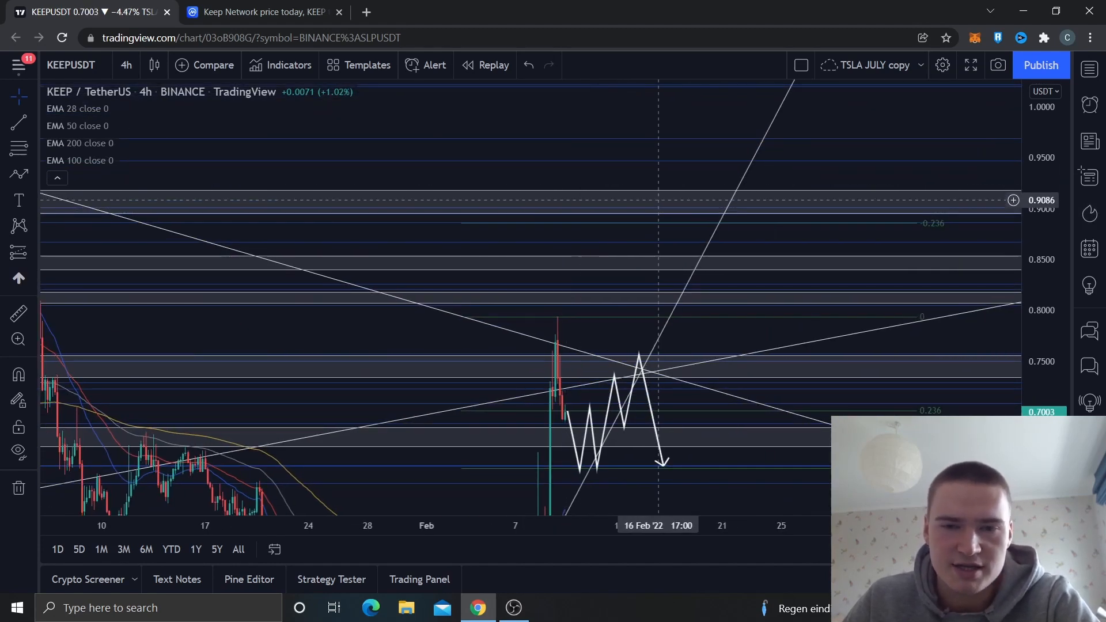
mouse_move(659, 178)
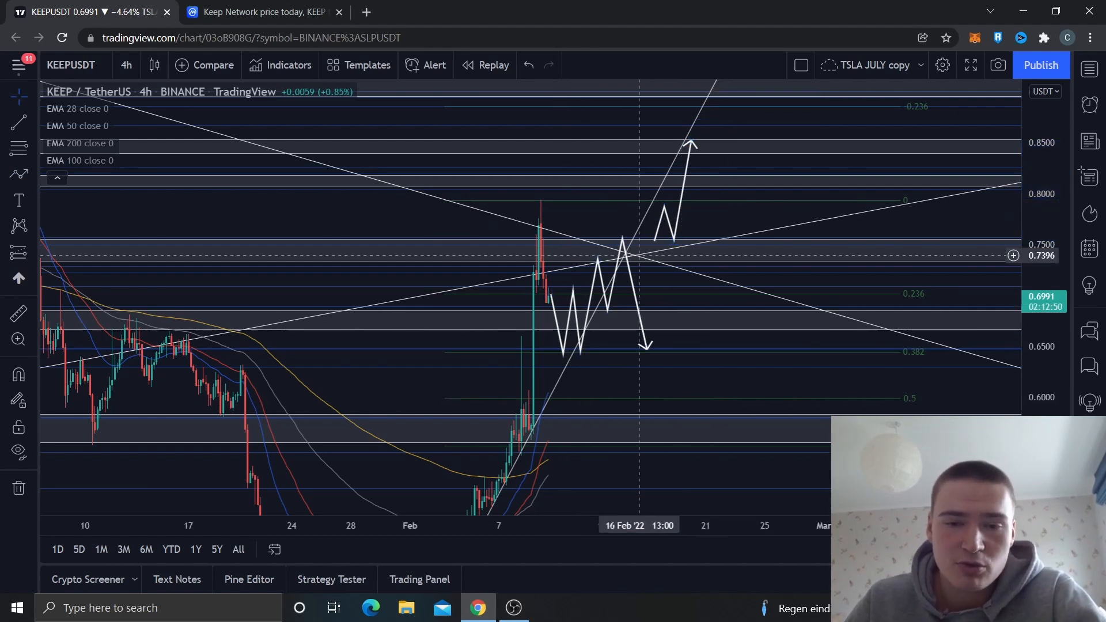
mouse_move(620, 378)
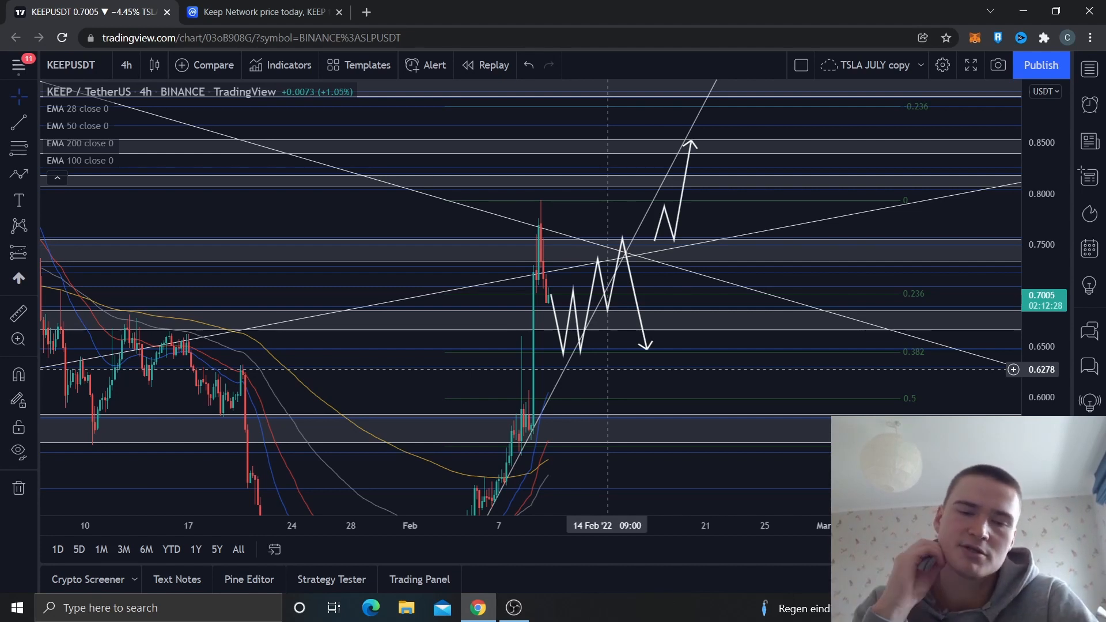
mouse_move(581, 379)
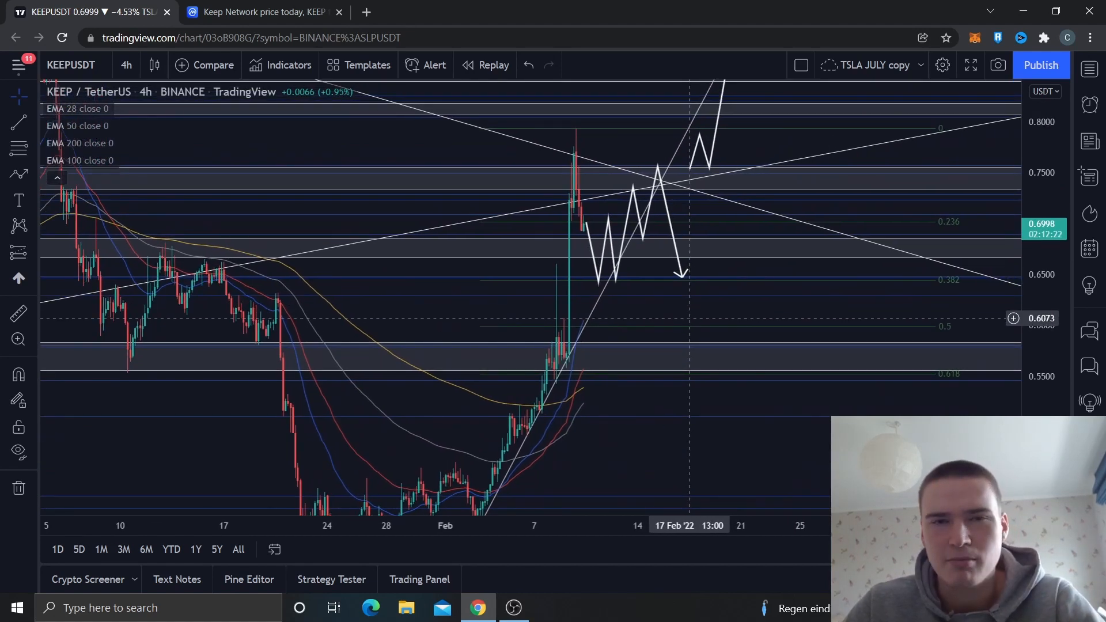
mouse_move(342, 150)
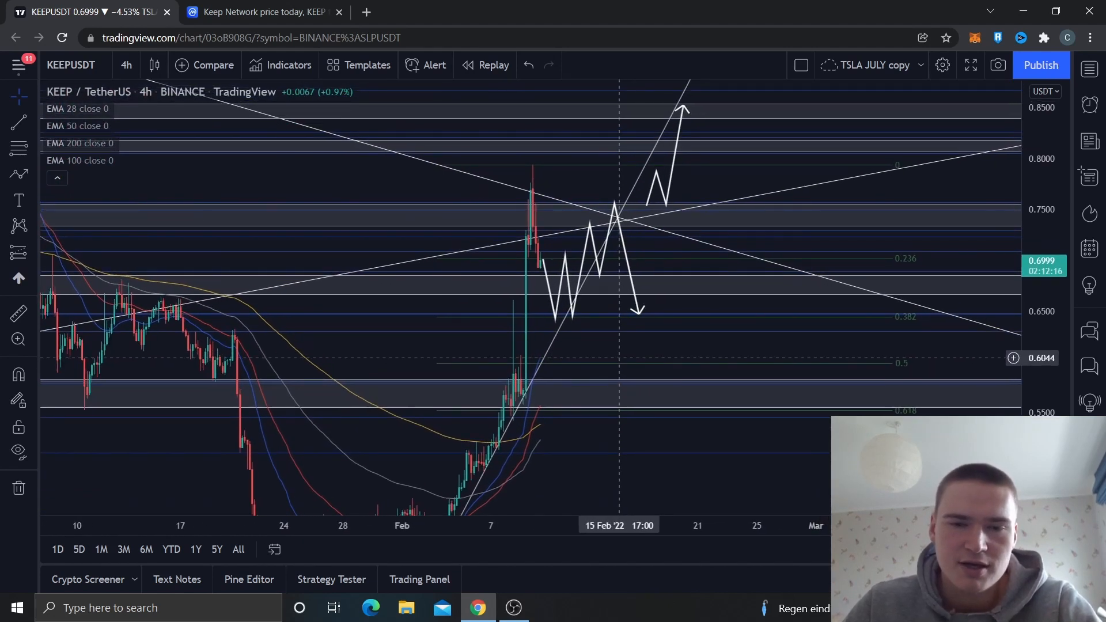
mouse_move(595, 188)
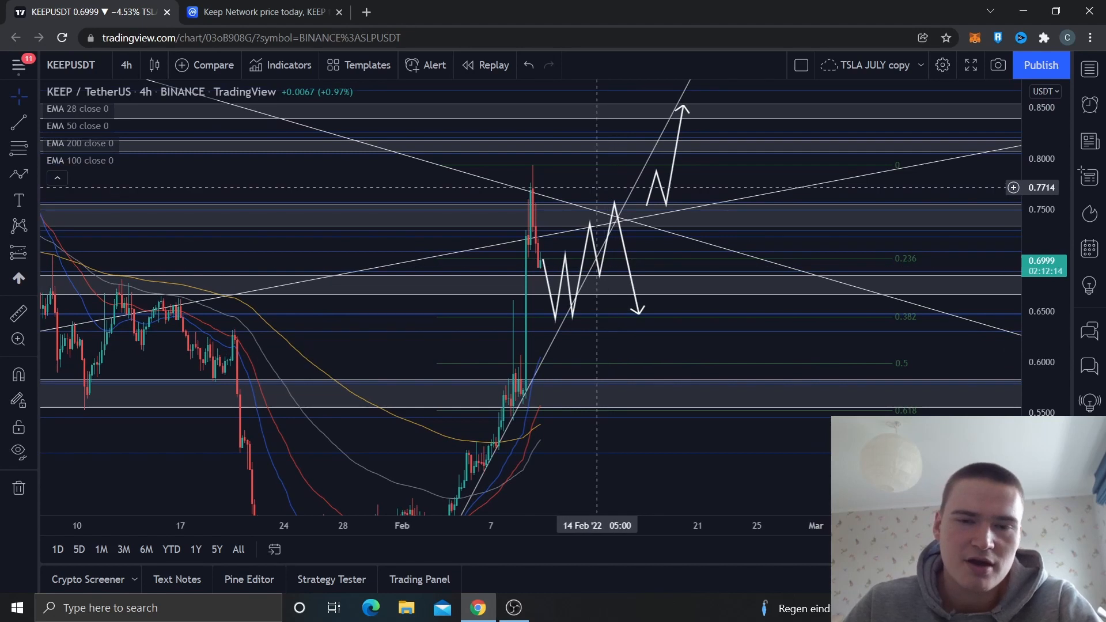
mouse_move(532, 259)
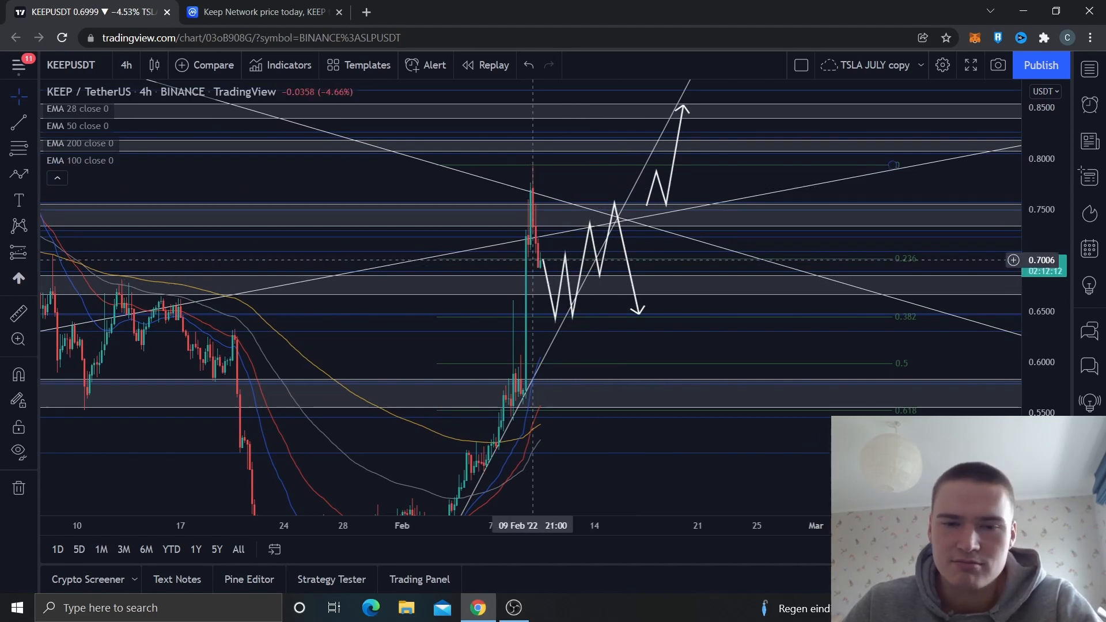
mouse_move(591, 182)
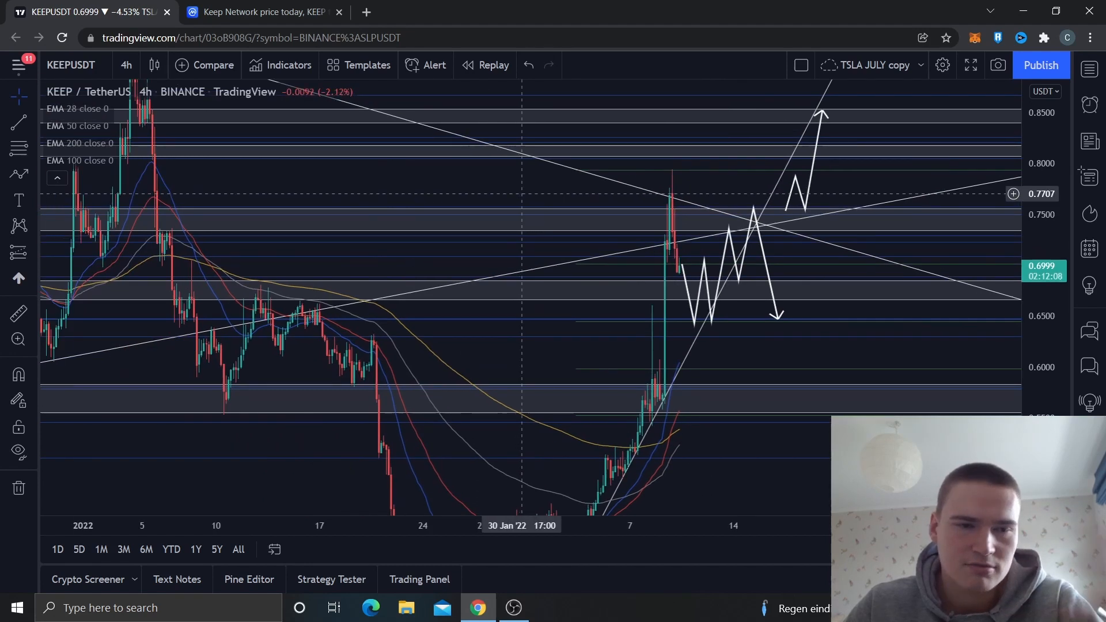
mouse_move(488, 202)
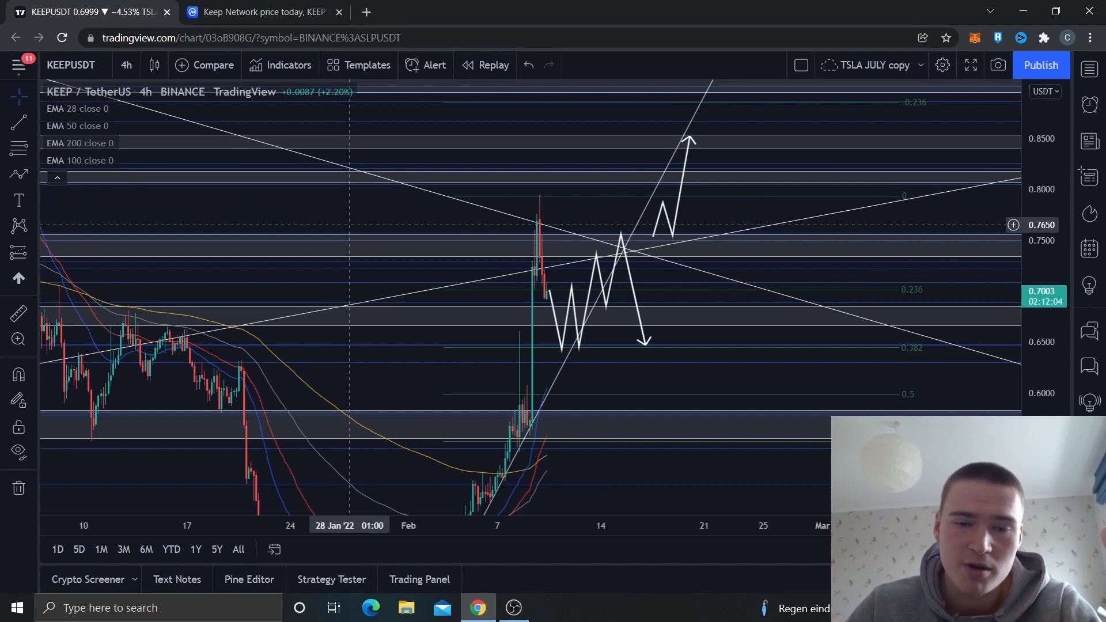
mouse_move(604, 236)
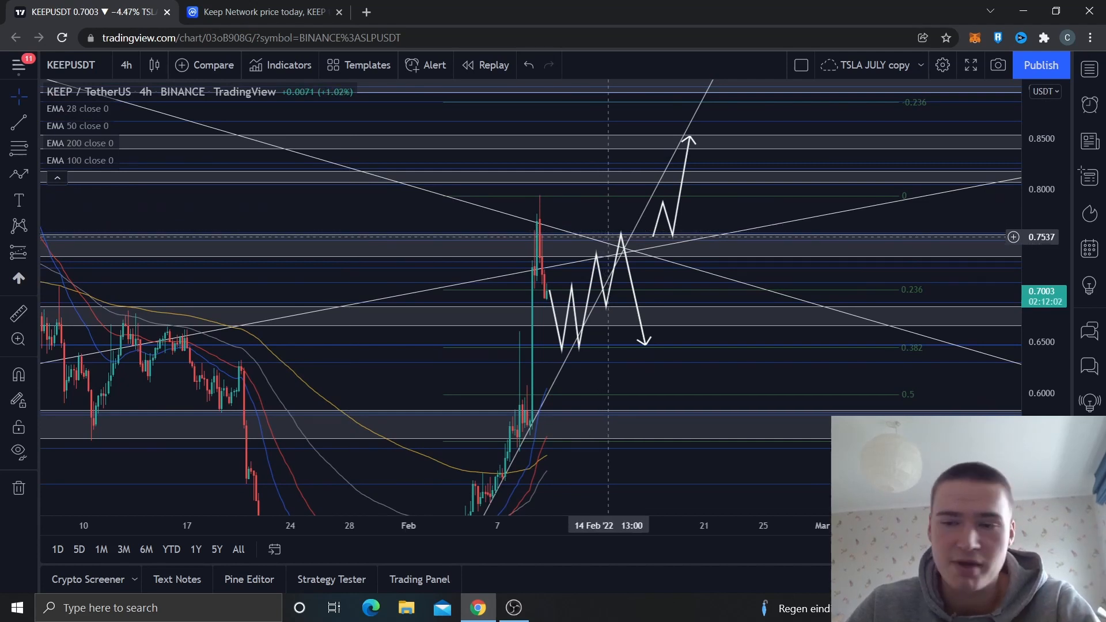
mouse_move(724, 226)
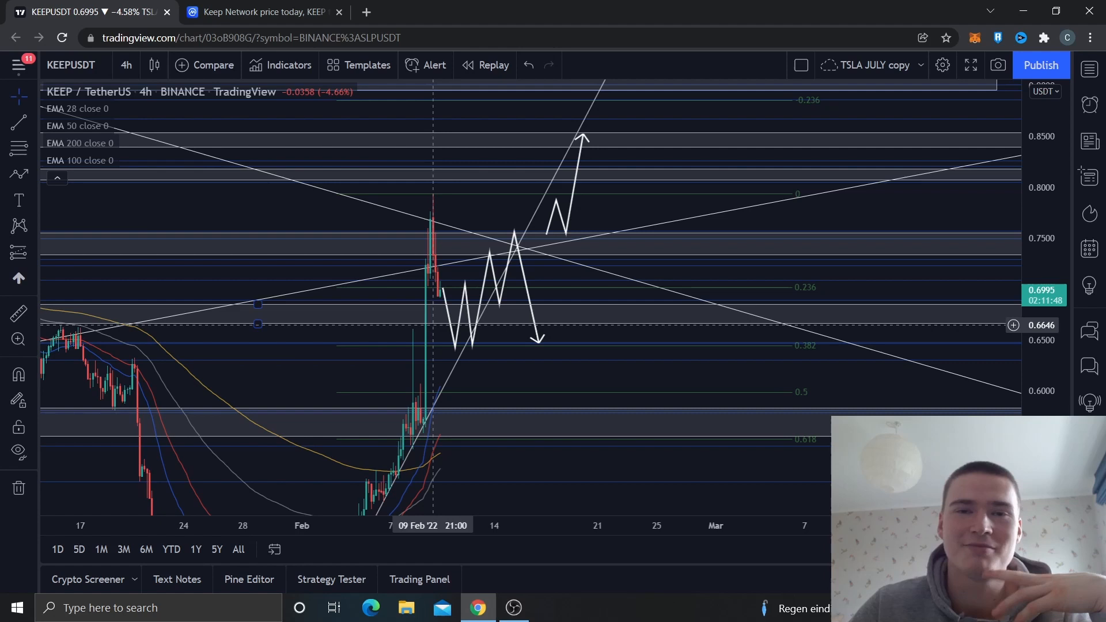
mouse_move(501, 209)
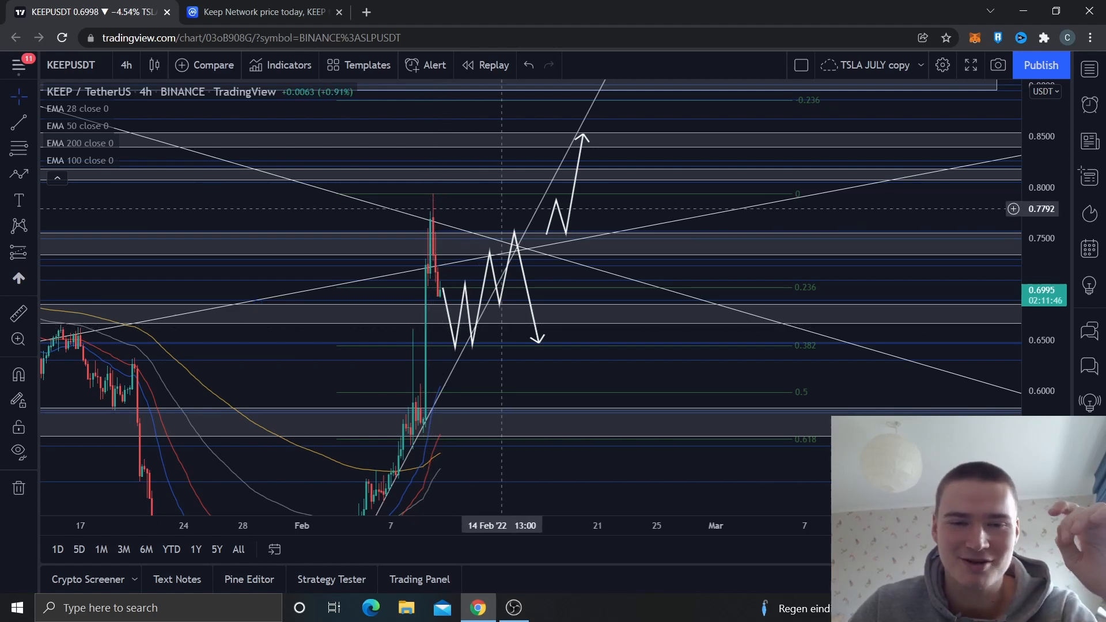
mouse_move(505, 208)
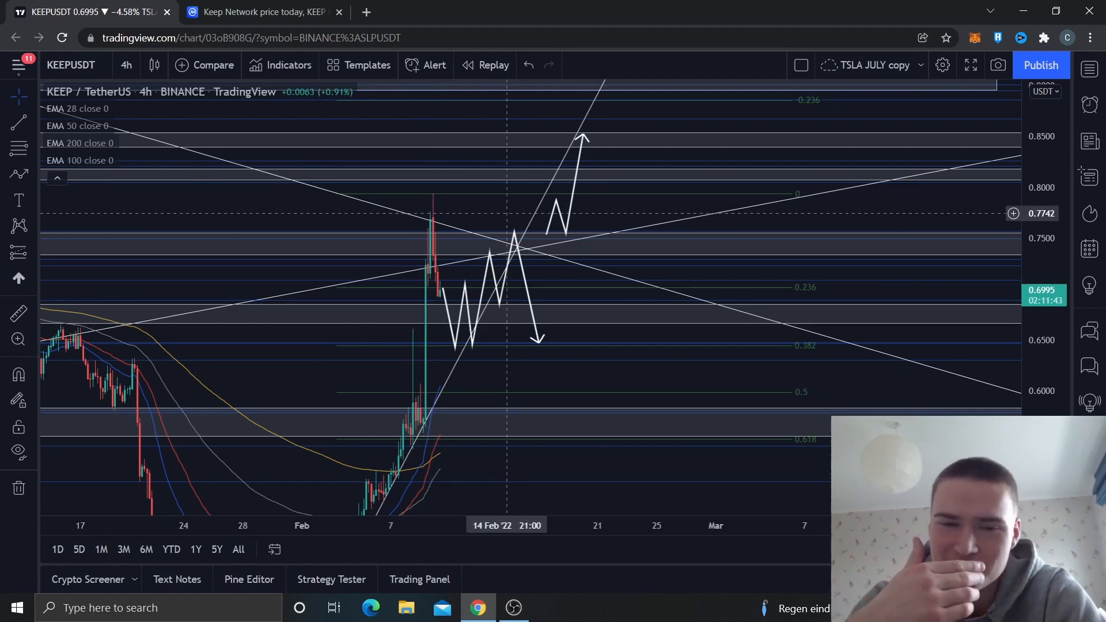